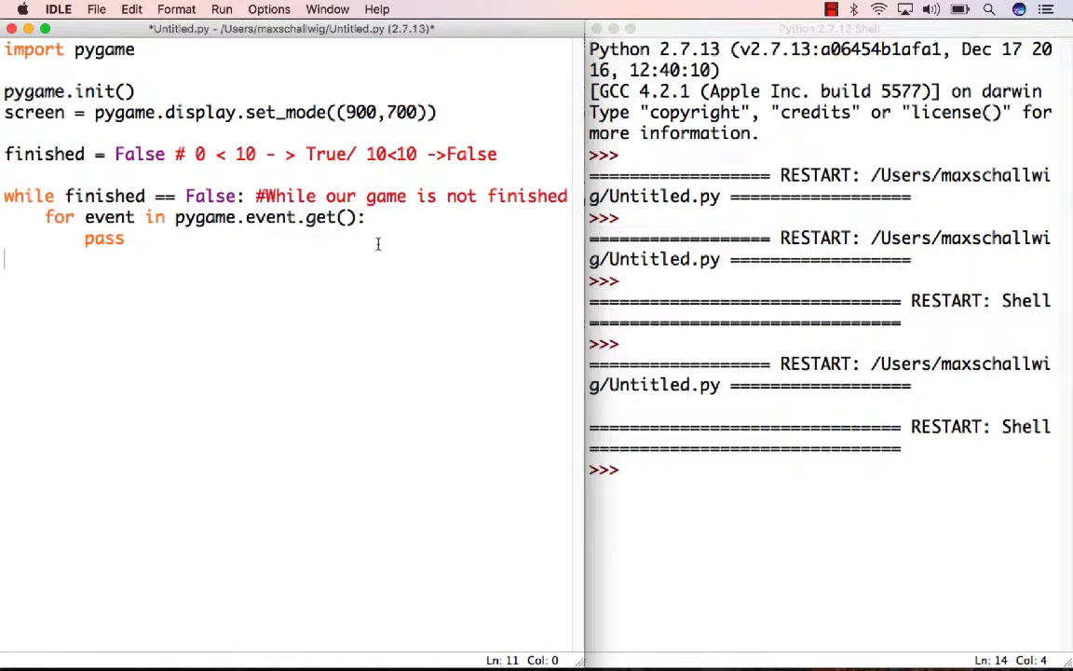
{"action": "mouse_move", "coordinate": [213, 242]}
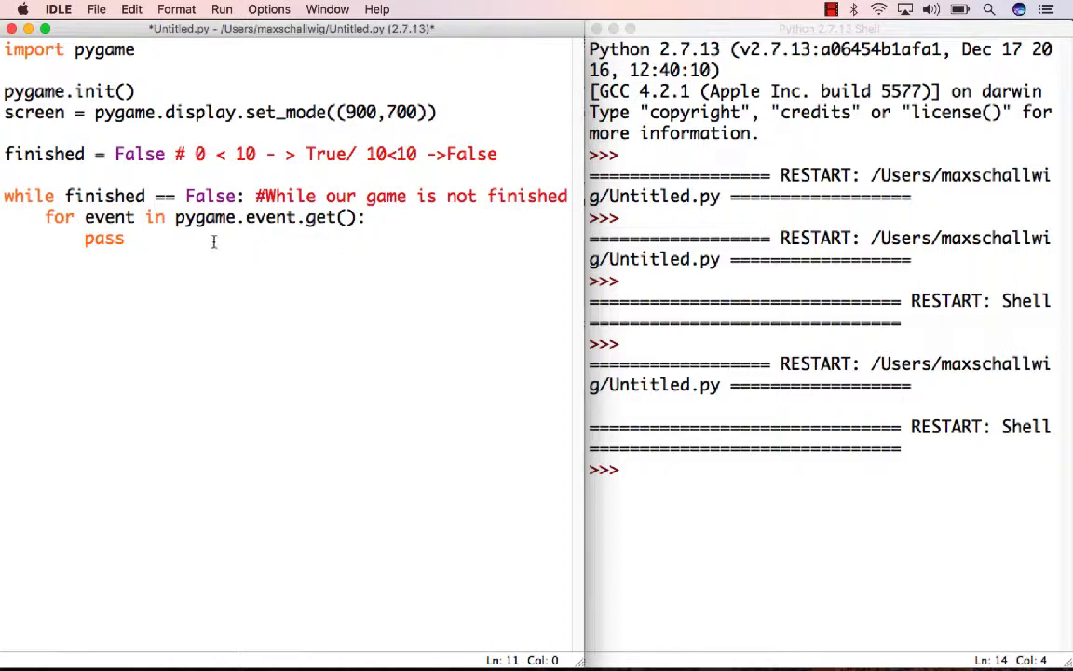
Delete the 'pass' placeholder from the for-event loop body
{"action": "left_click", "coordinate": [123, 238]}
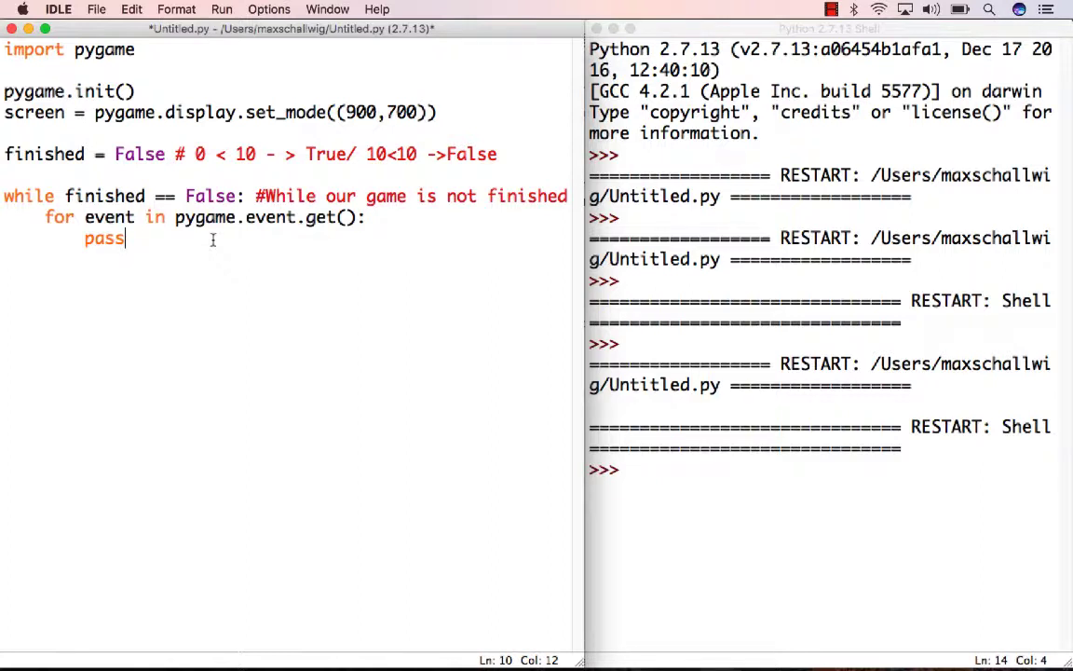
{"action": "key", "text": "backspace"}
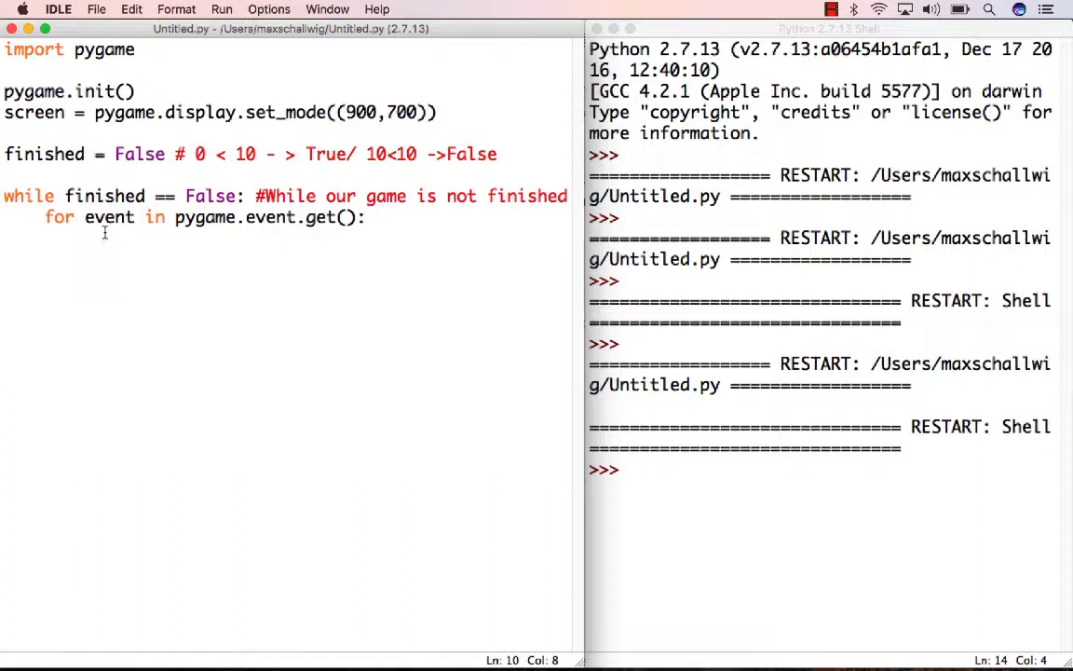
Begin 'if' in the loop and write the comment template '#if state/condition == True:' with '# code' beneath
{"action": "type", "text": "if"}
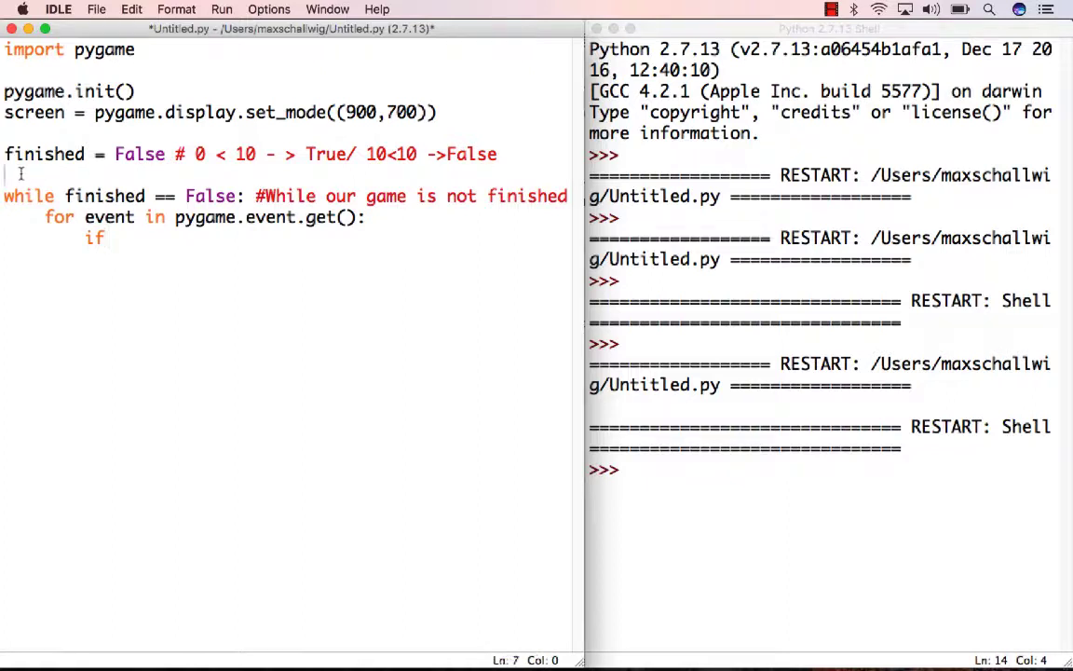
{"action": "type", "text": "#"}
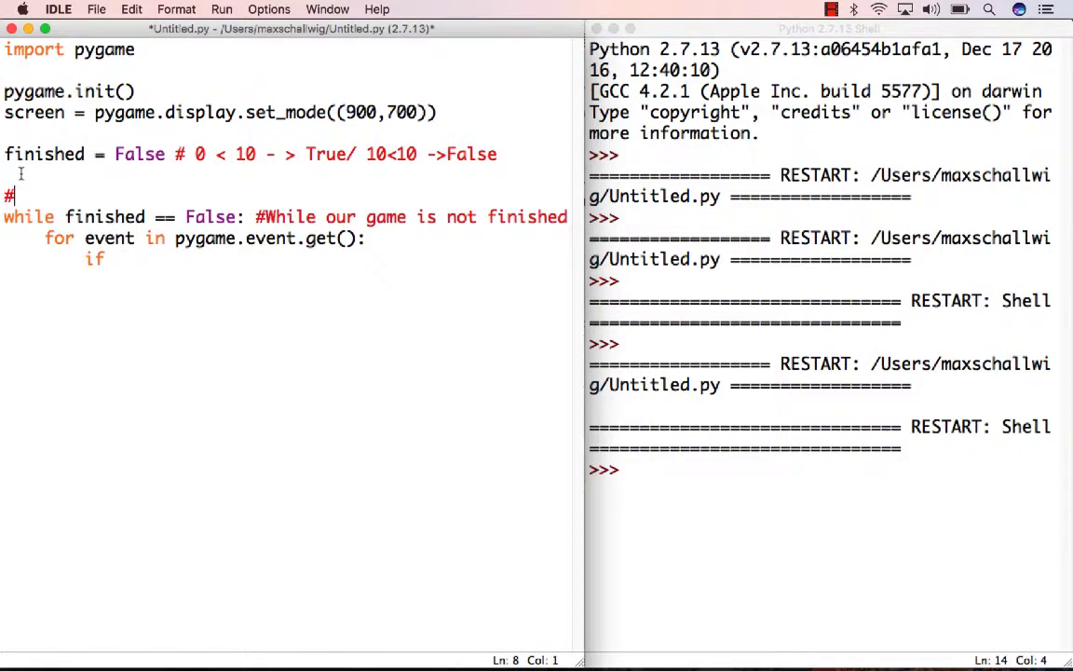
{"action": "type", "text": "if c"}
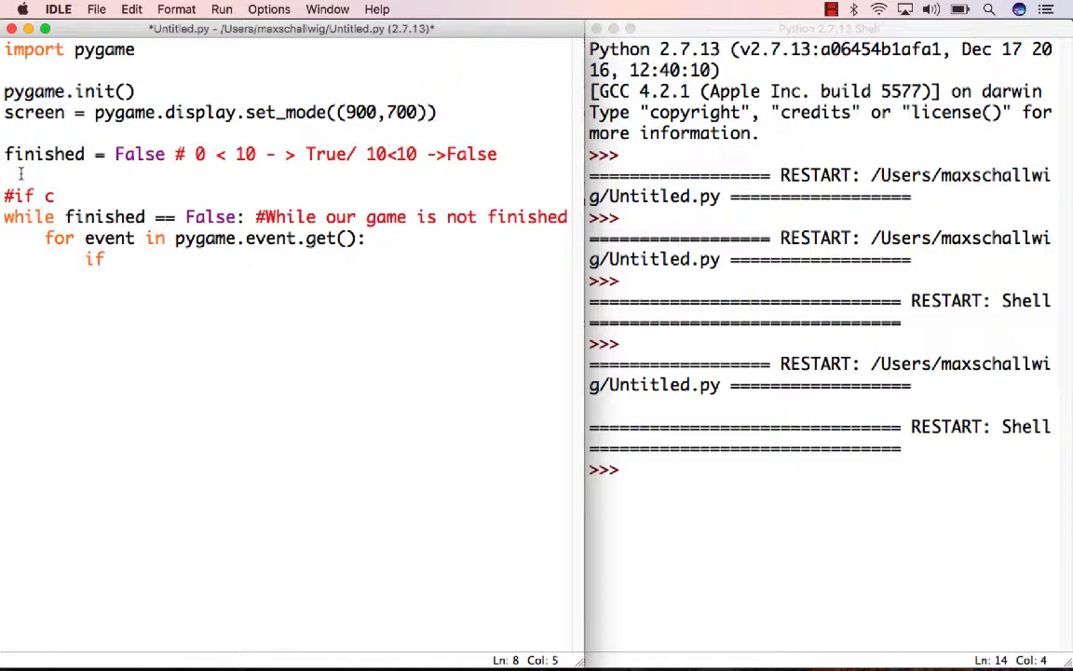
{"action": "type", "text": "state/conditio"}
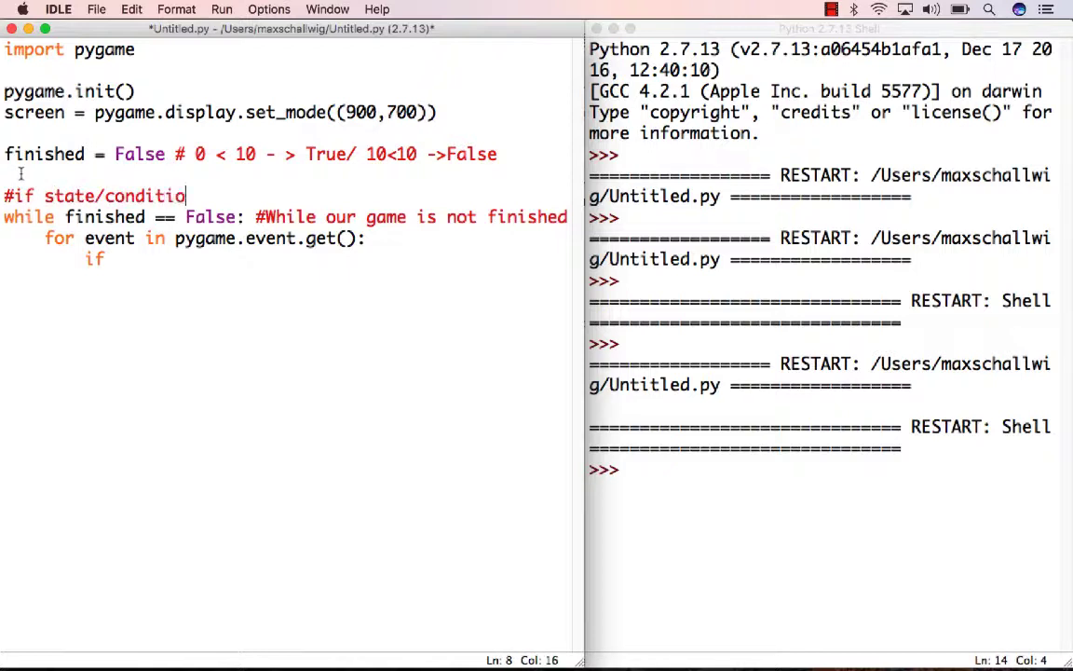
{"action": "type", "text": "n:"}
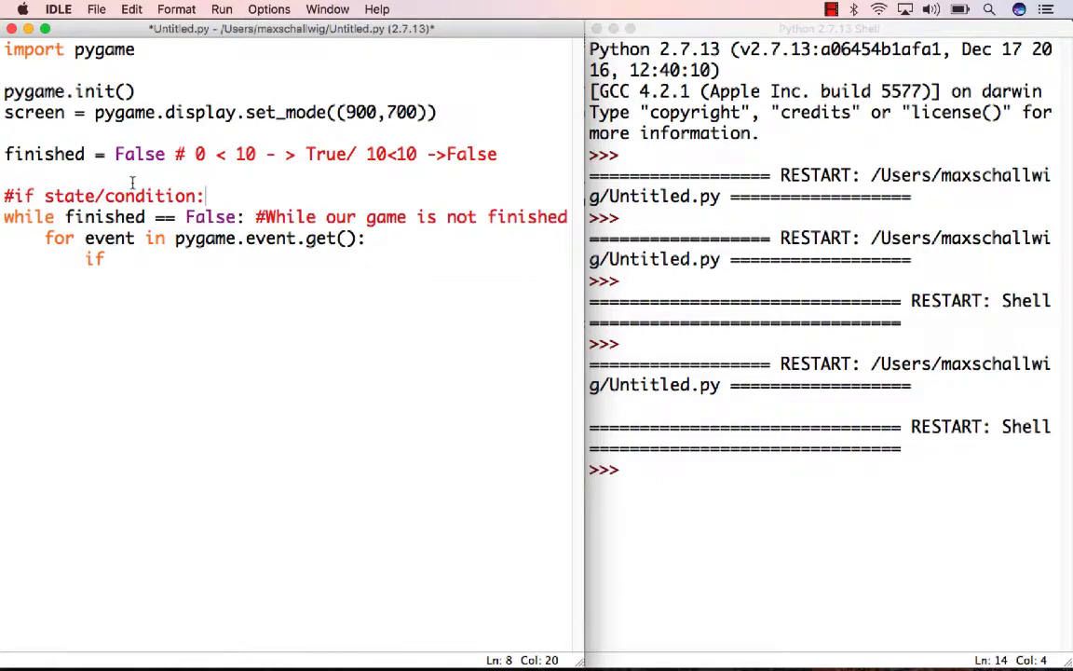
{"action": "key", "text": "Backspace"}
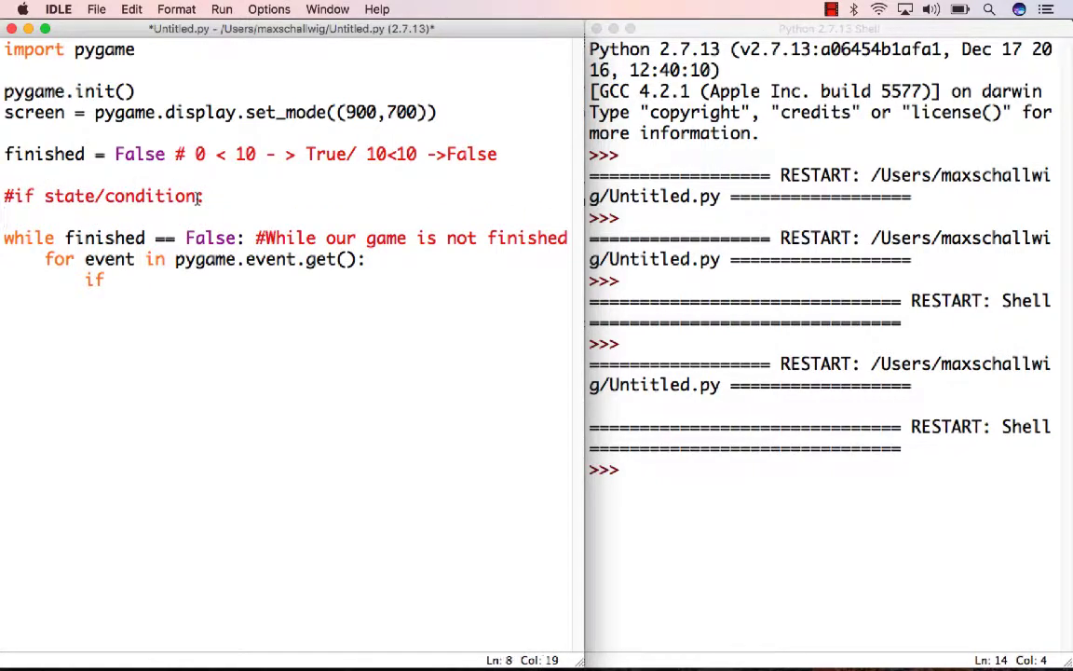
{"action": "type", "text": "== True:"}
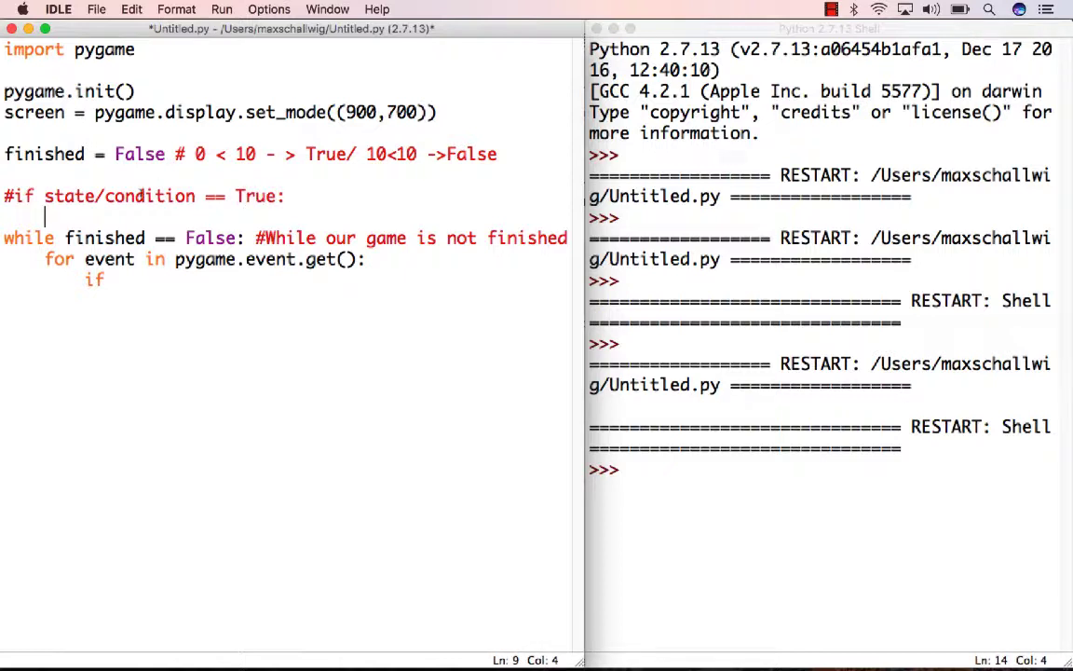
{"action": "type", "text": "code"}
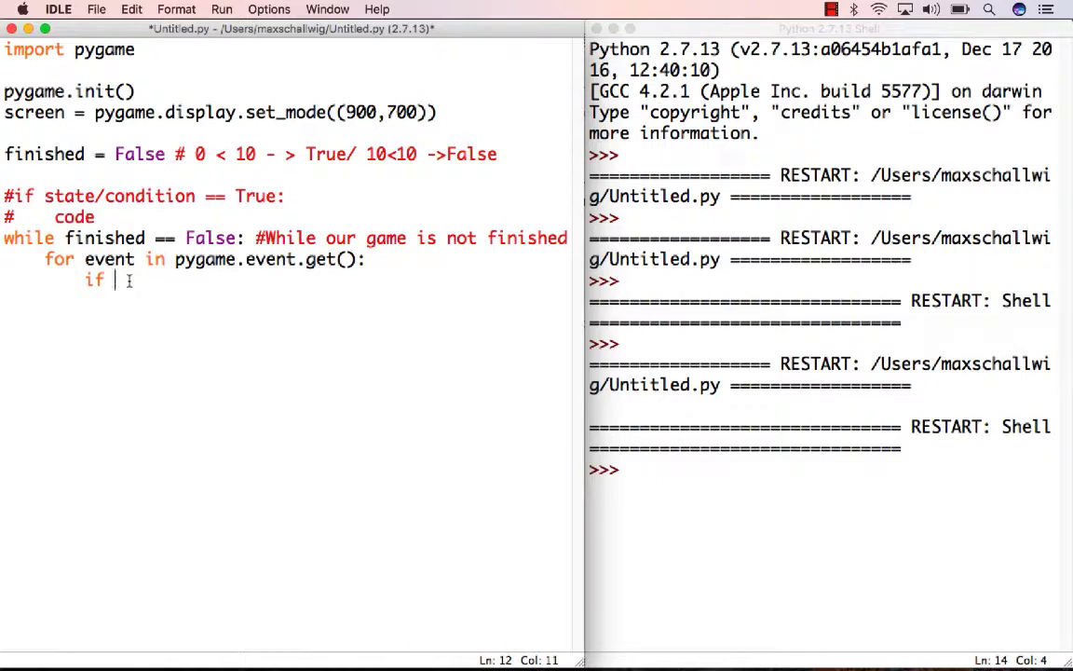
Extend the loop's condition to read 'if event.type'
{"action": "type", "text": "event"}
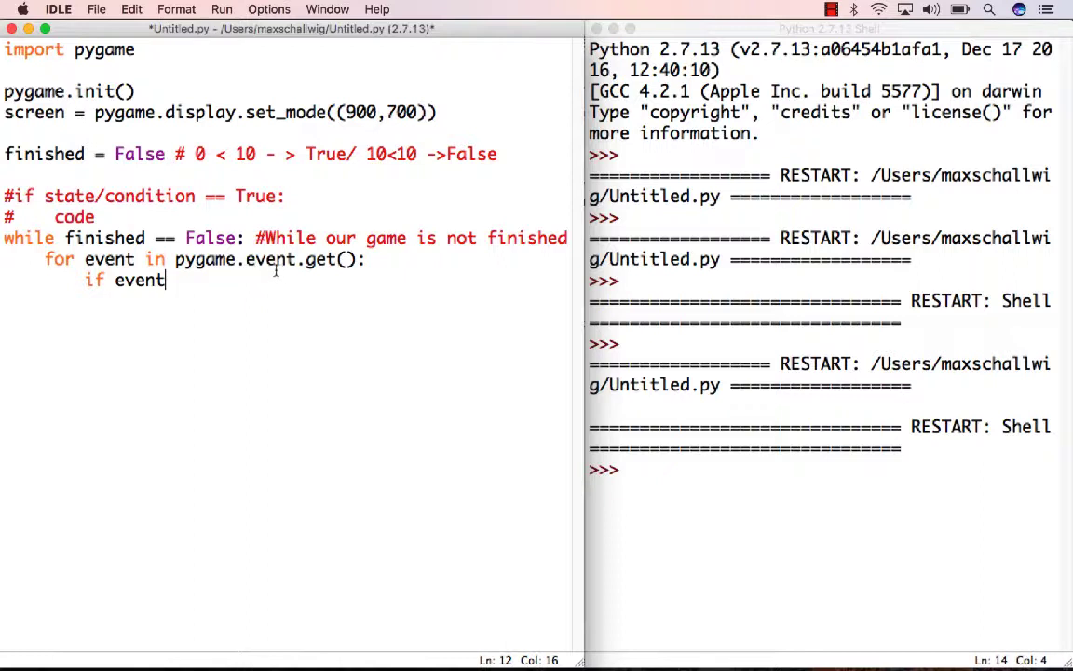
{"action": "type", "text": "."}
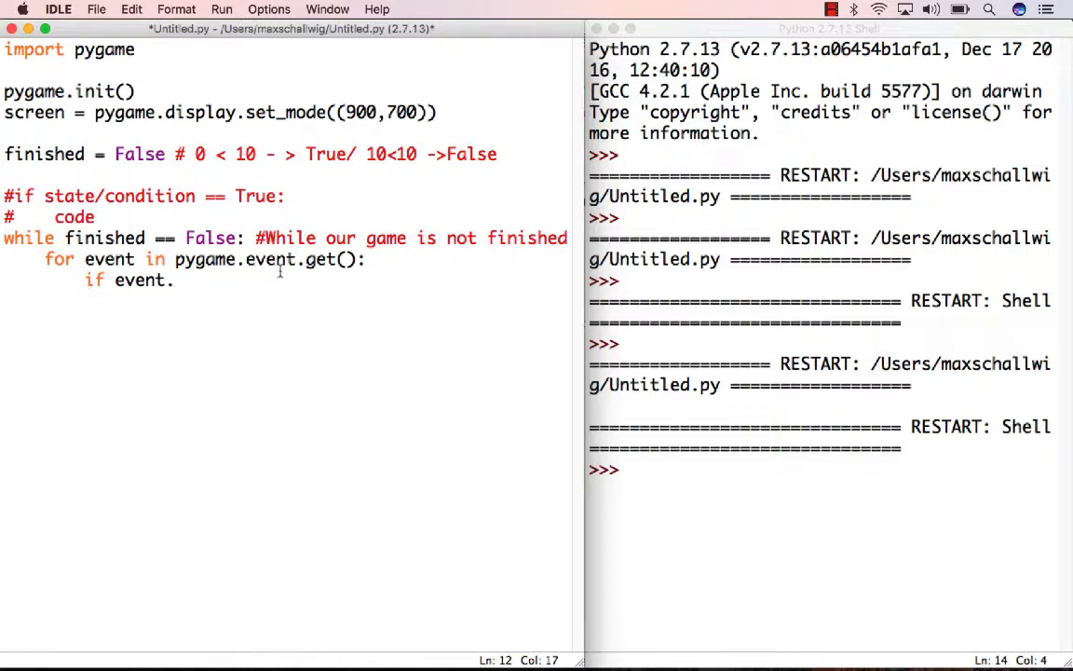
{"action": "type", "text": "type"}
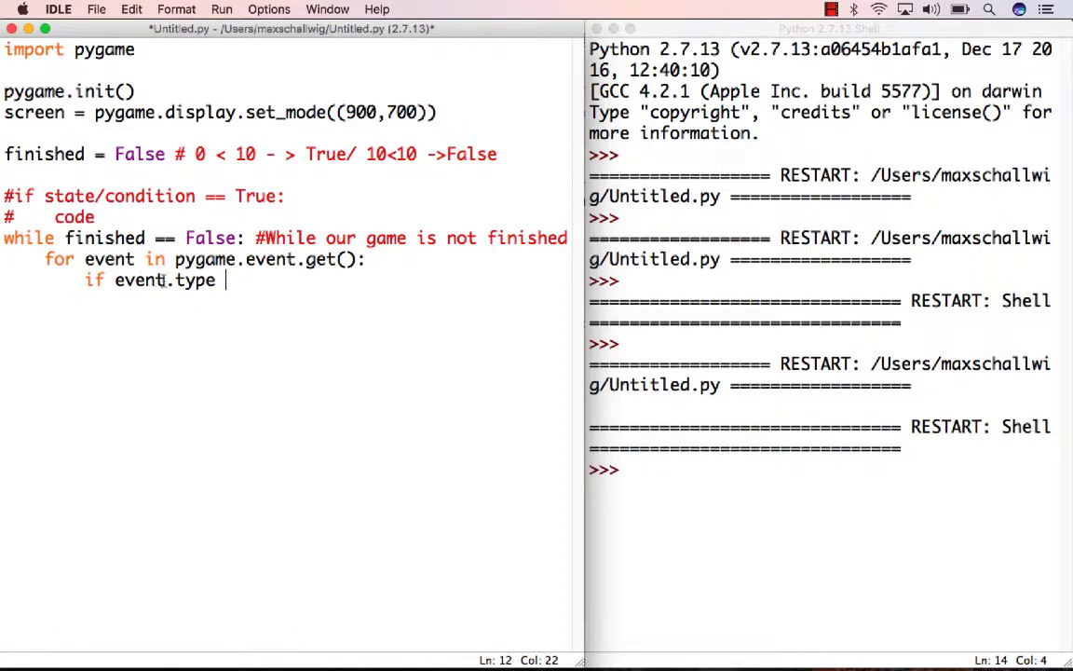
{"action": "key", "text": "backspace"}
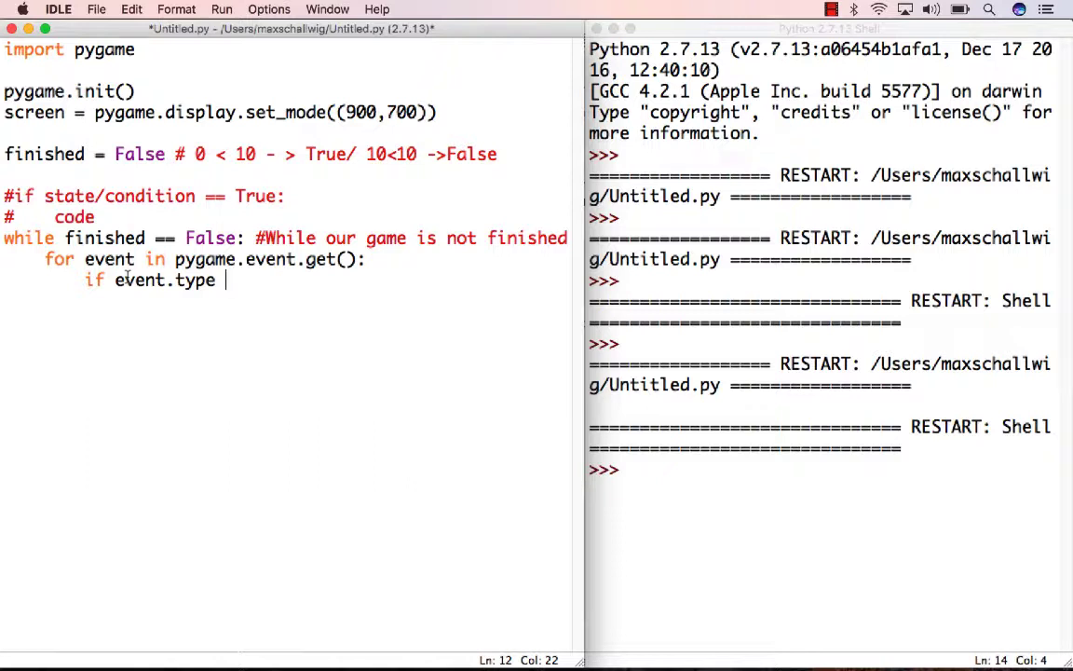
{"action": "mouse_move", "coordinate": [158, 302]}
{"action": "type", "text": " =="}
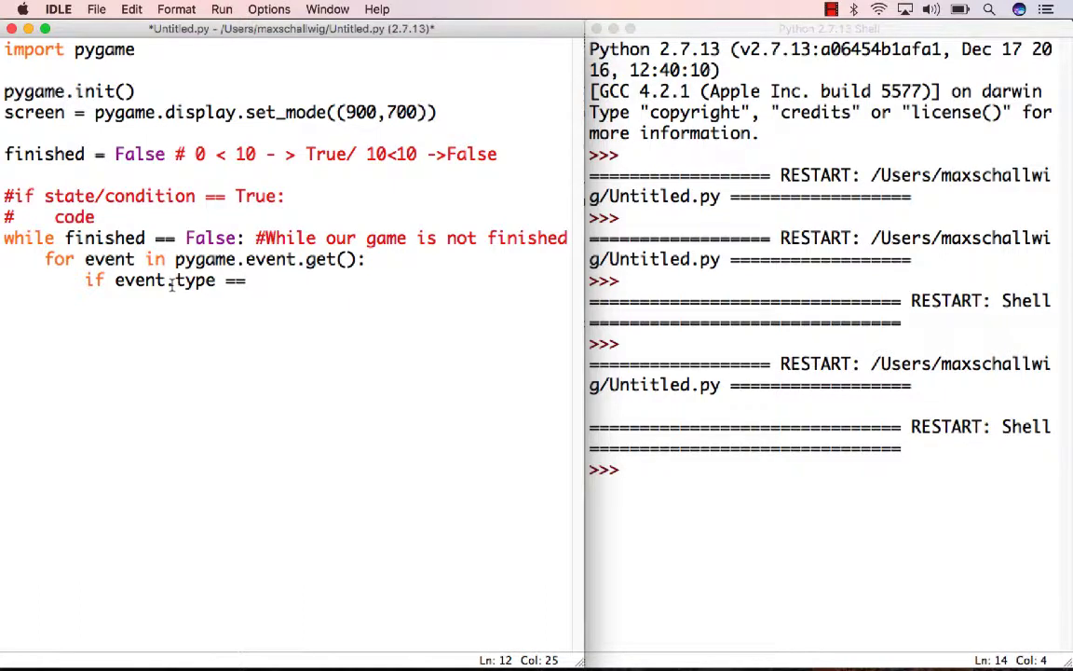
Complete the condition as 'if event.type == pygame.QUIT():'
{"action": "type", "text": "pygame."}
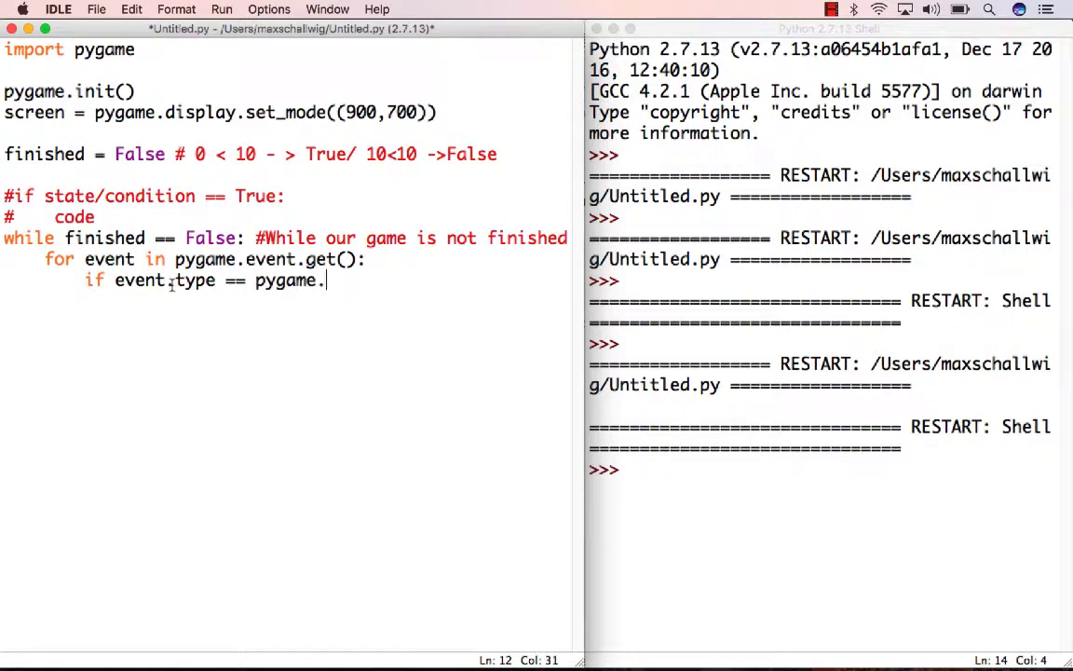
{"action": "type", "text": "QUIT()"}
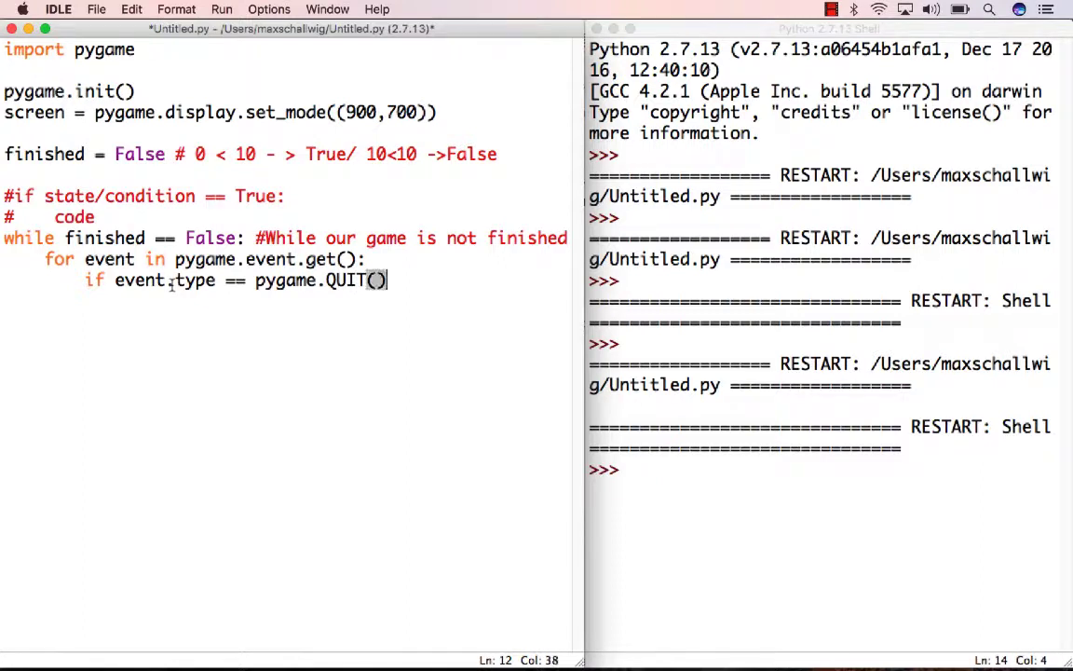
{"action": "type", "text": ":"}
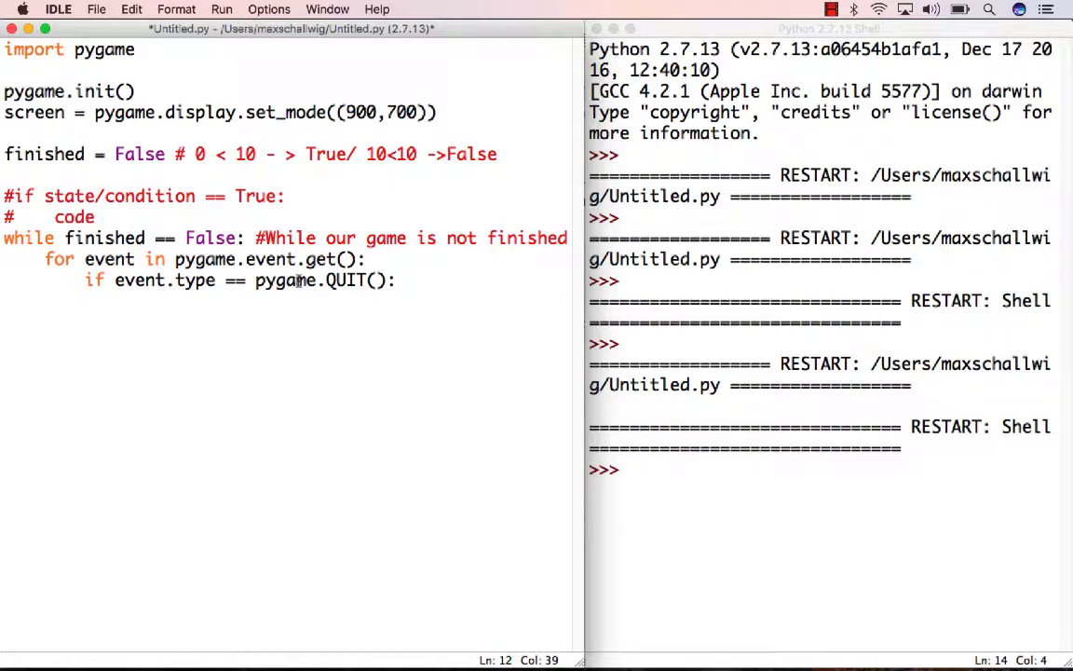
{"action": "left_click", "coordinate": [399, 279]}
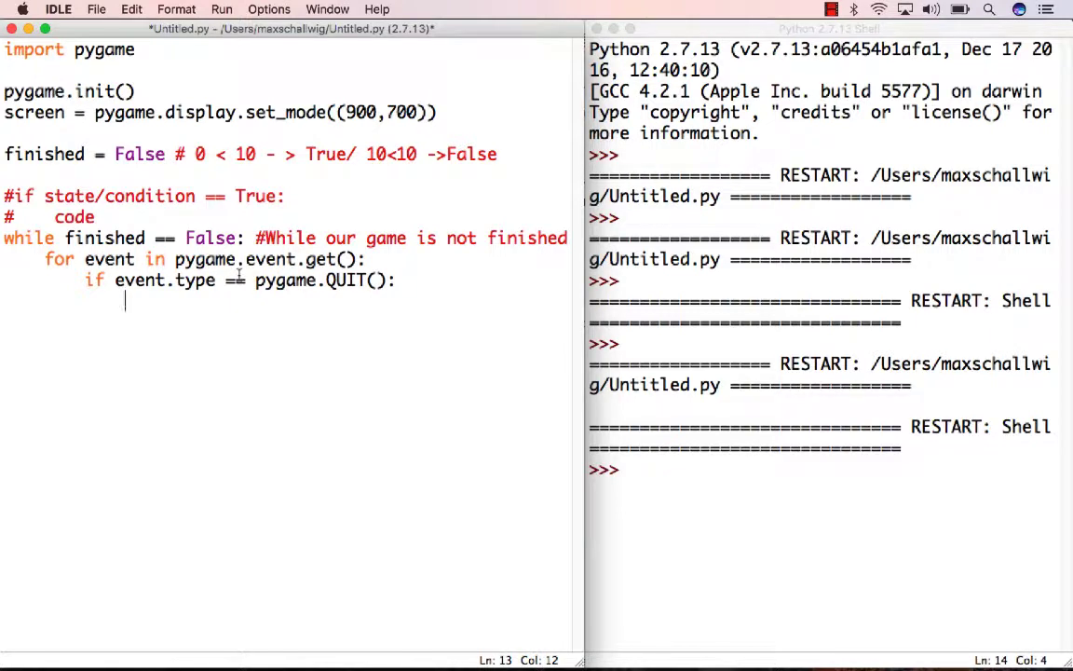
Write 'finished = True' under the QUIT check and run the script with F5
{"action": "type", "text": "finished"}
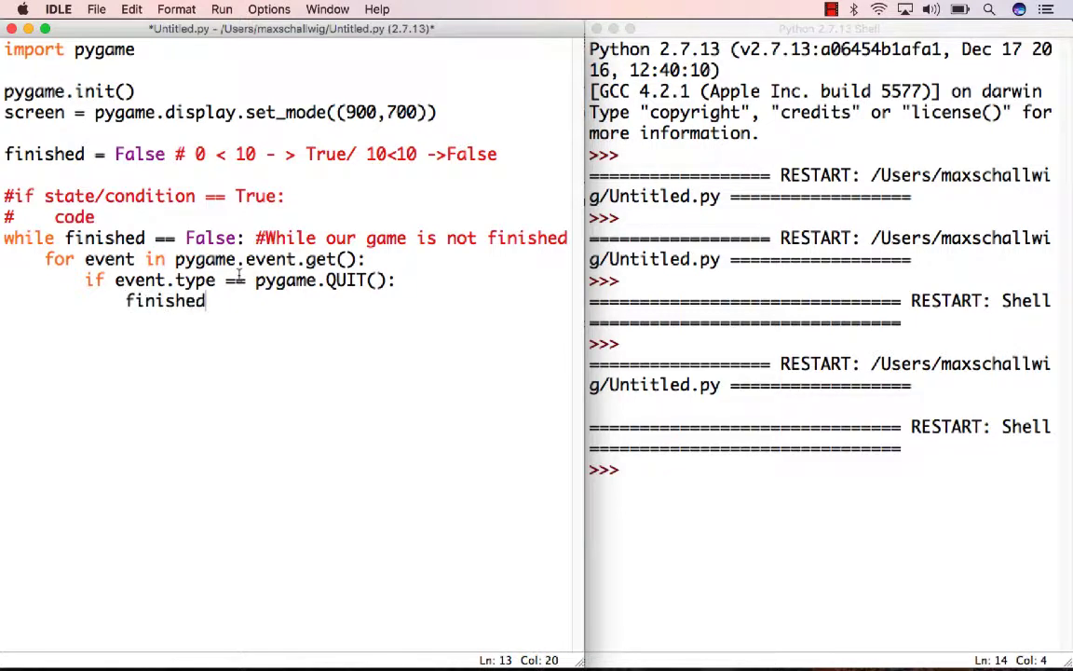
{"action": "type", "text": "="}
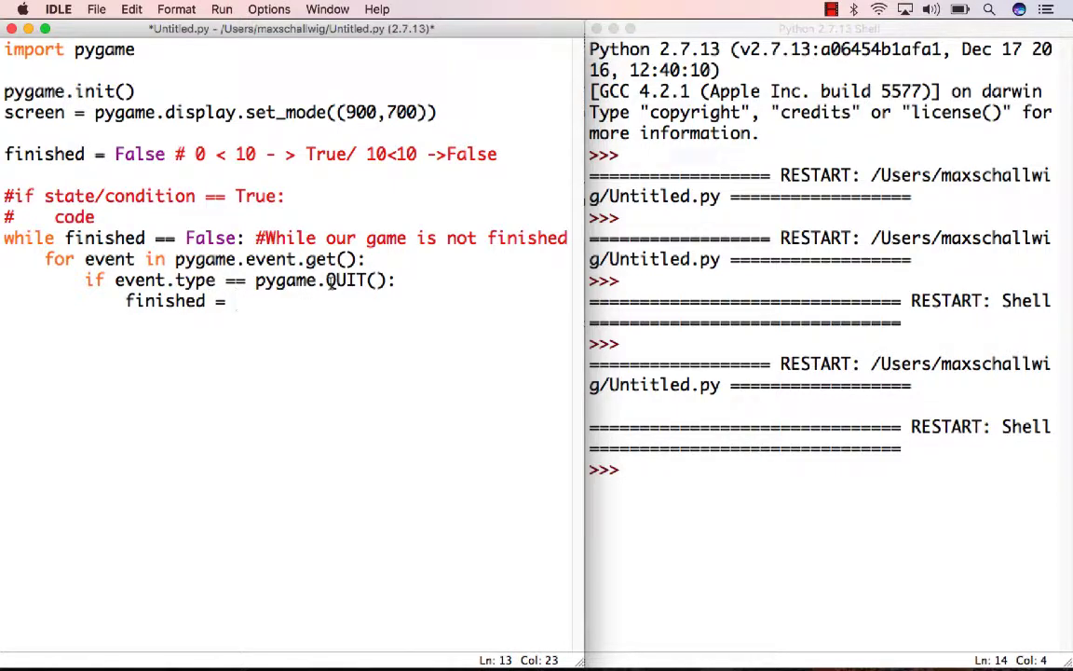
{"action": "type", "text": "Tru"}
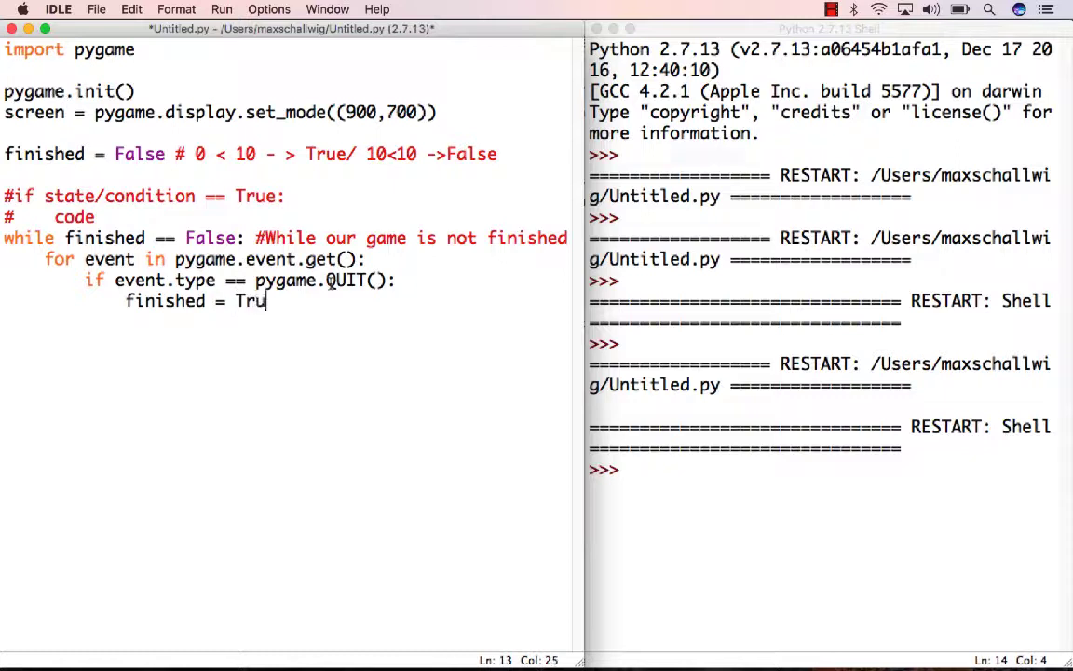
{"action": "type", "text": "e"}
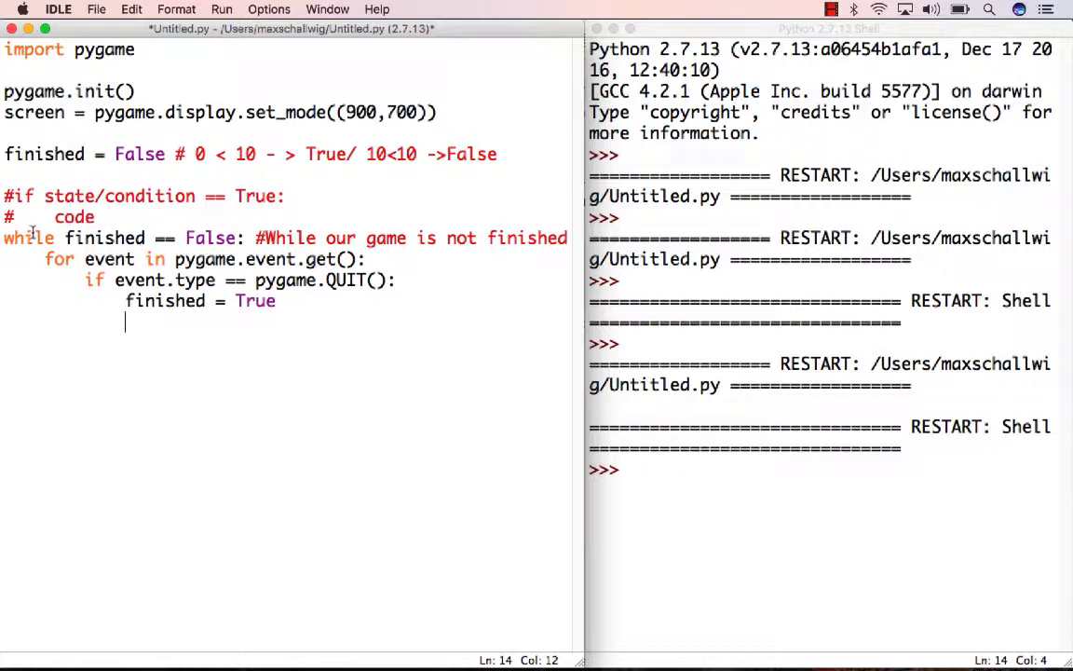
{"action": "mouse_move", "coordinate": [231, 313]}
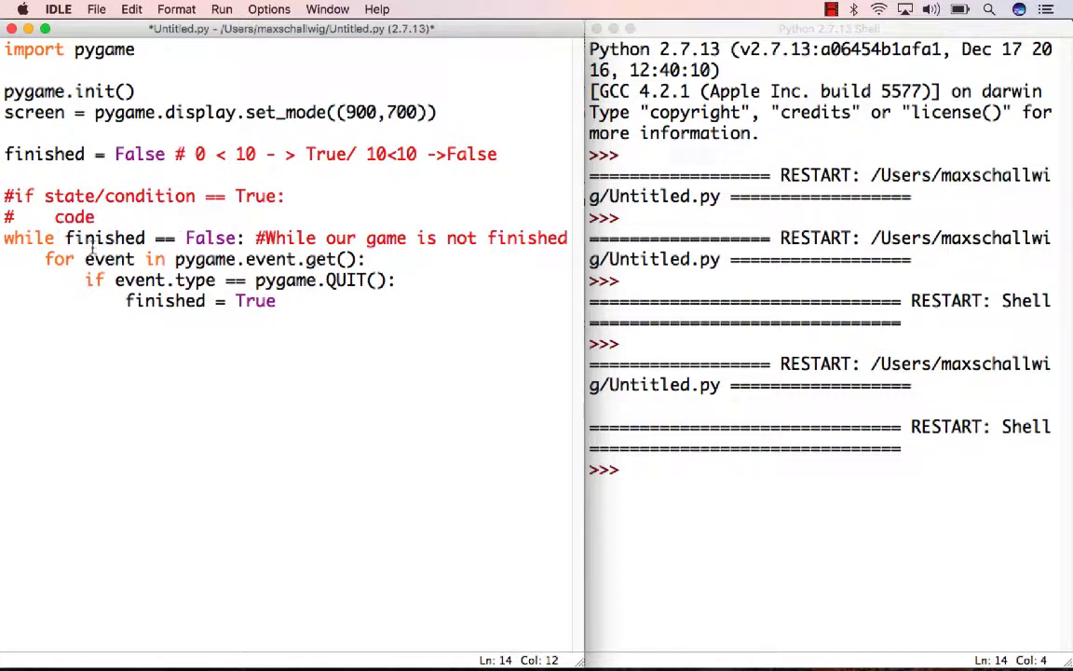
{"action": "key", "text": "Return"}
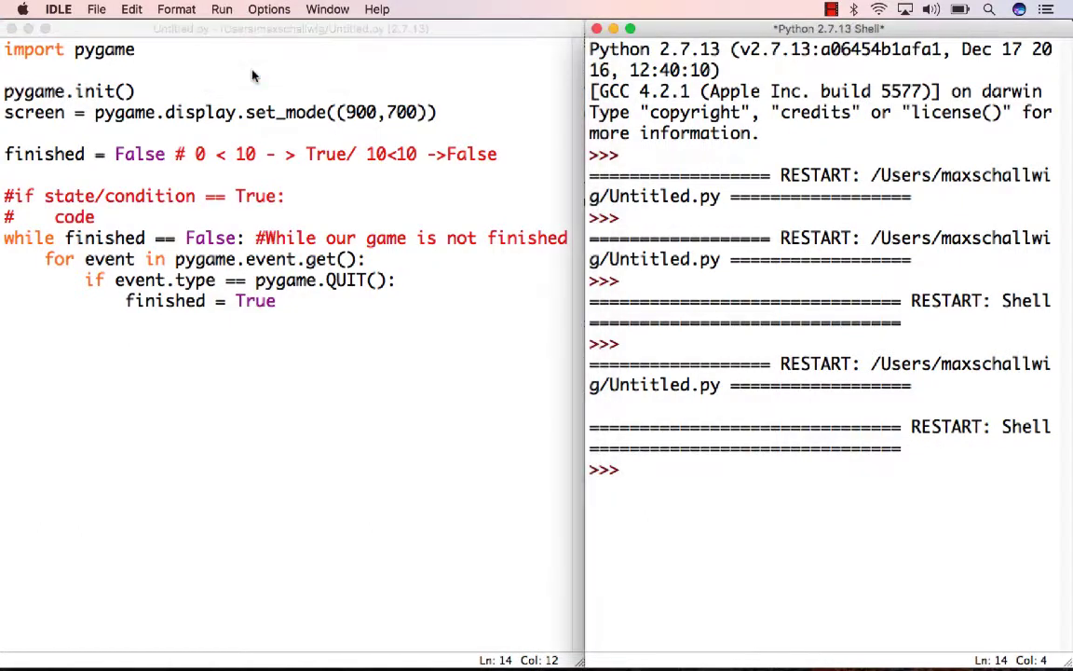
Close the failed pygame run showing the 'int' object is not callable error
{"action": "left_click", "coordinate": [222, 9]}
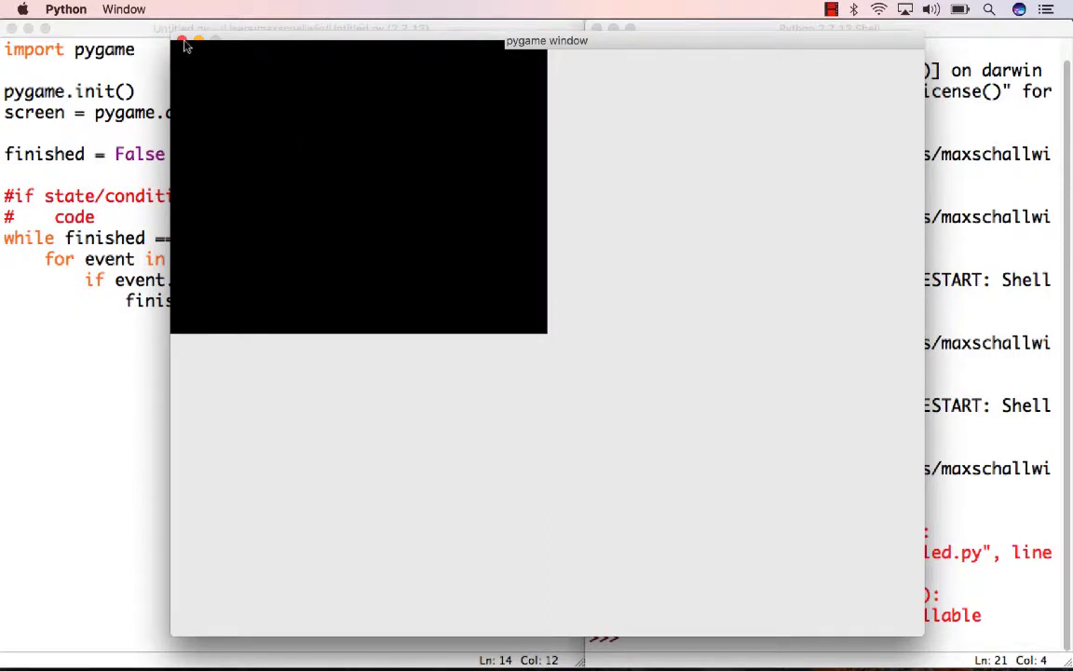
{"action": "mouse_move", "coordinate": [245, 100]}
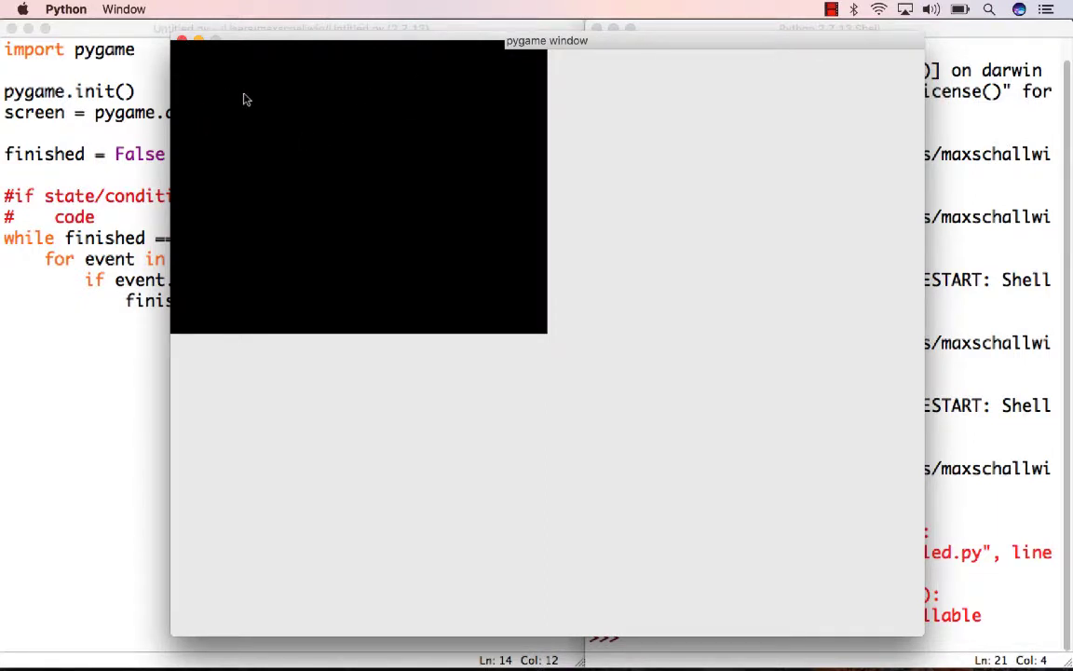
{"action": "mouse_move", "coordinate": [550, 300]}
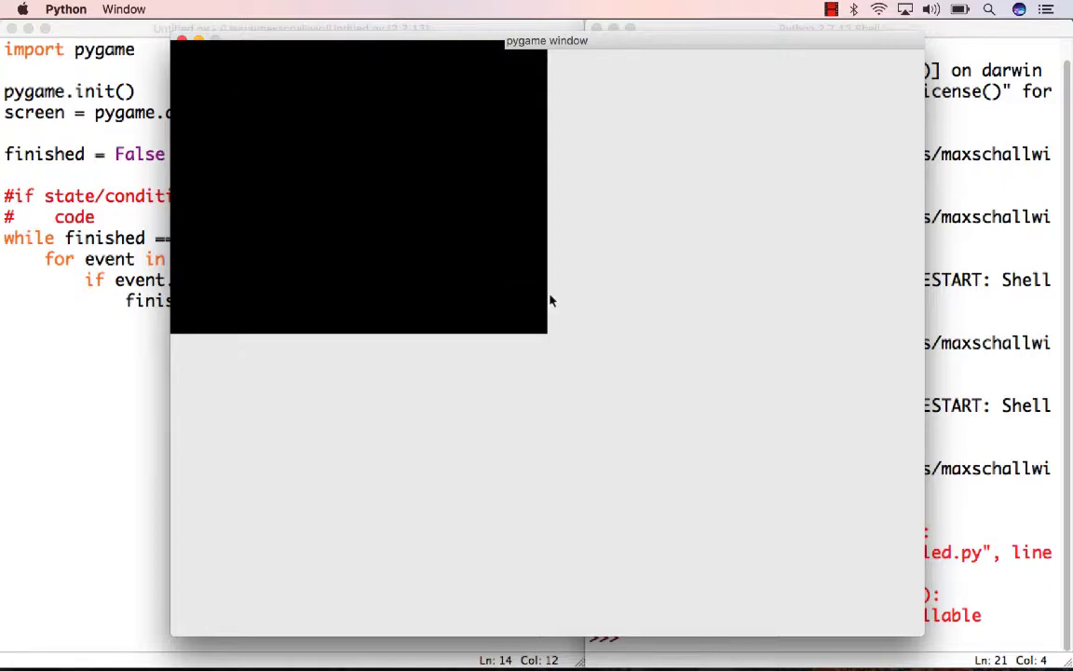
{"action": "mouse_move", "coordinate": [675, 306]}
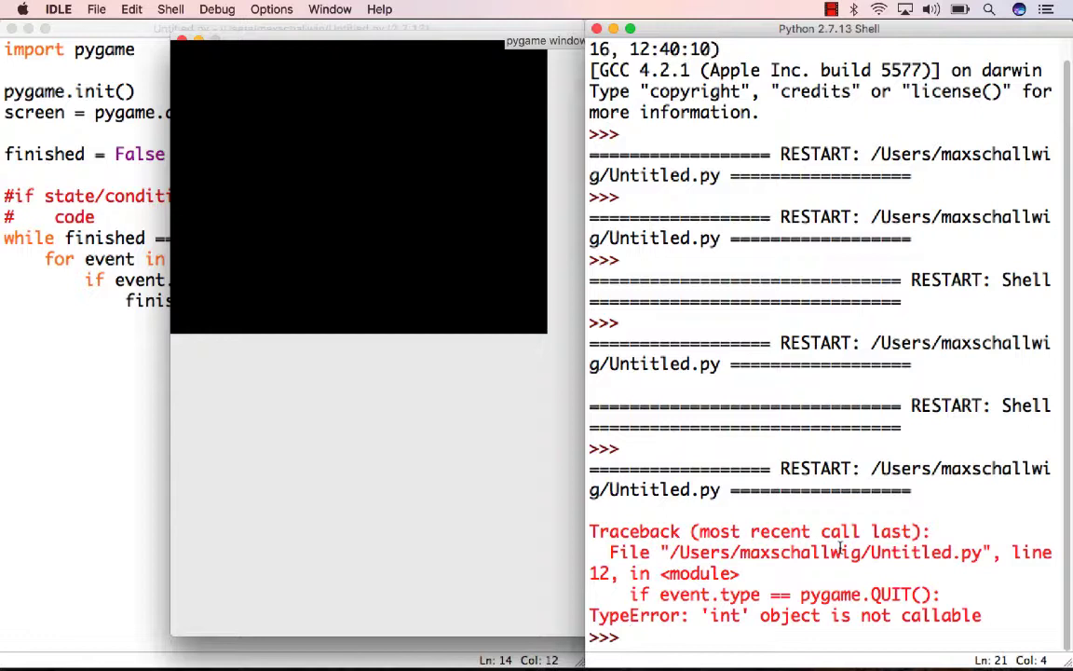
{"action": "mouse_move", "coordinate": [749, 547]}
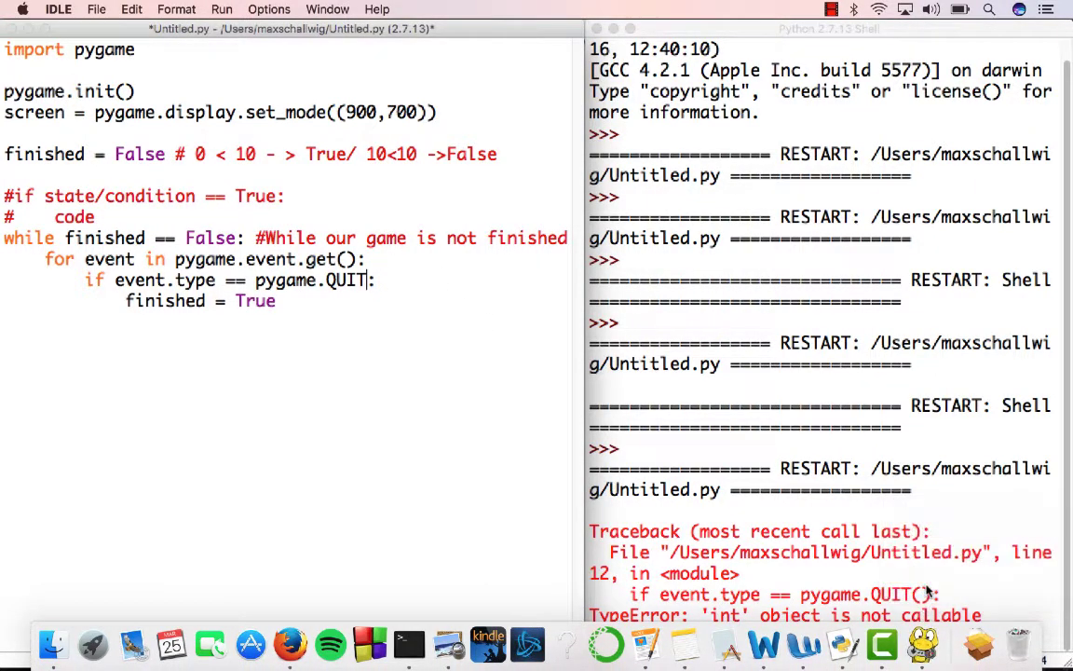
{"action": "mouse_move", "coordinate": [923, 643]}
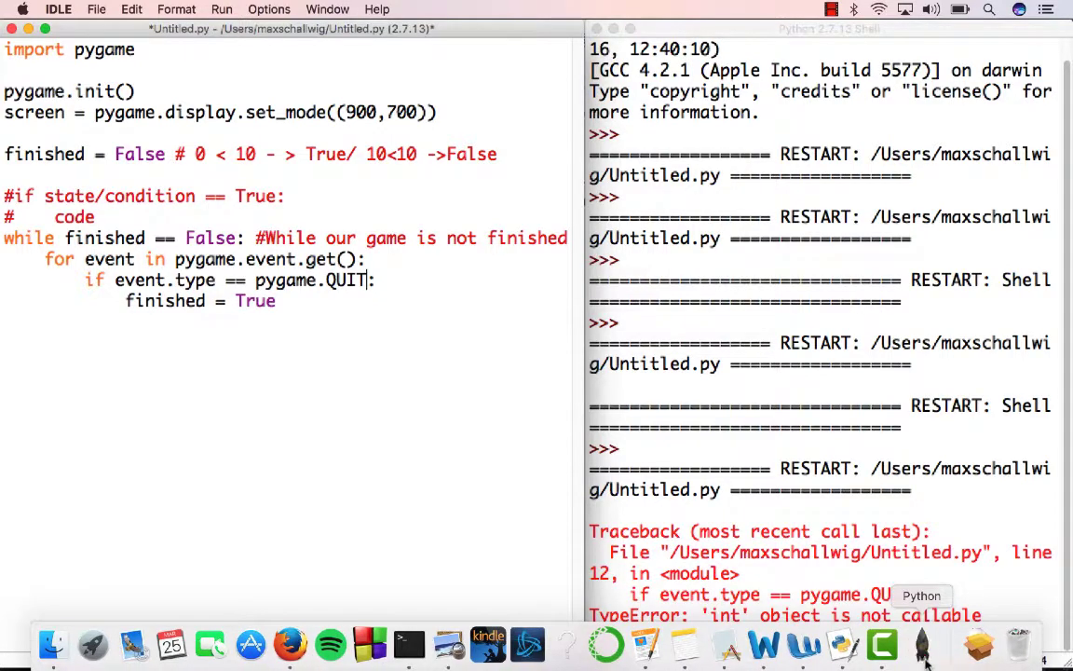
Run the corrected module via Run > Run Module, confirming the save prompt
{"action": "scroll", "scroll_direction": "down", "scroll_amount": 3}
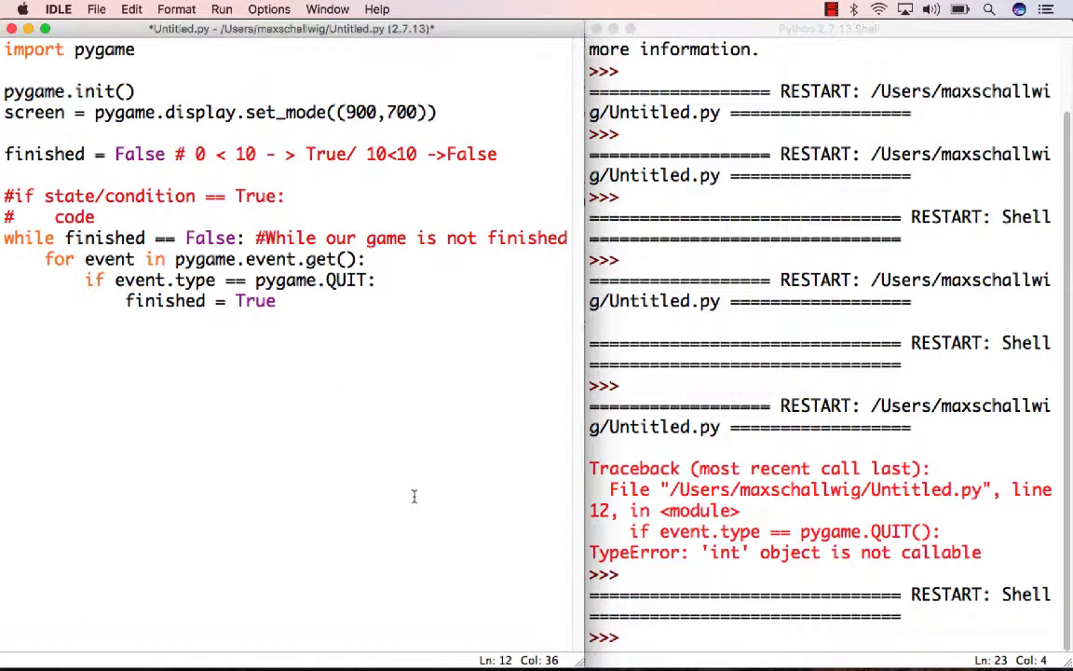
{"action": "double_click", "coordinate": [345, 280]}
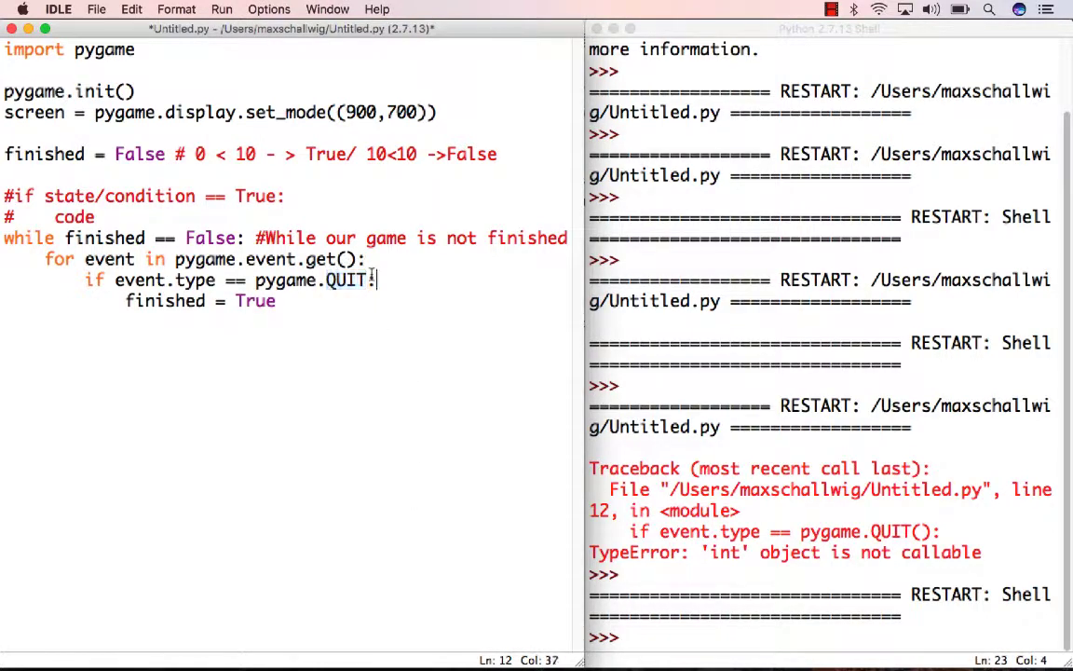
{"action": "left_click", "coordinate": [222, 7]}
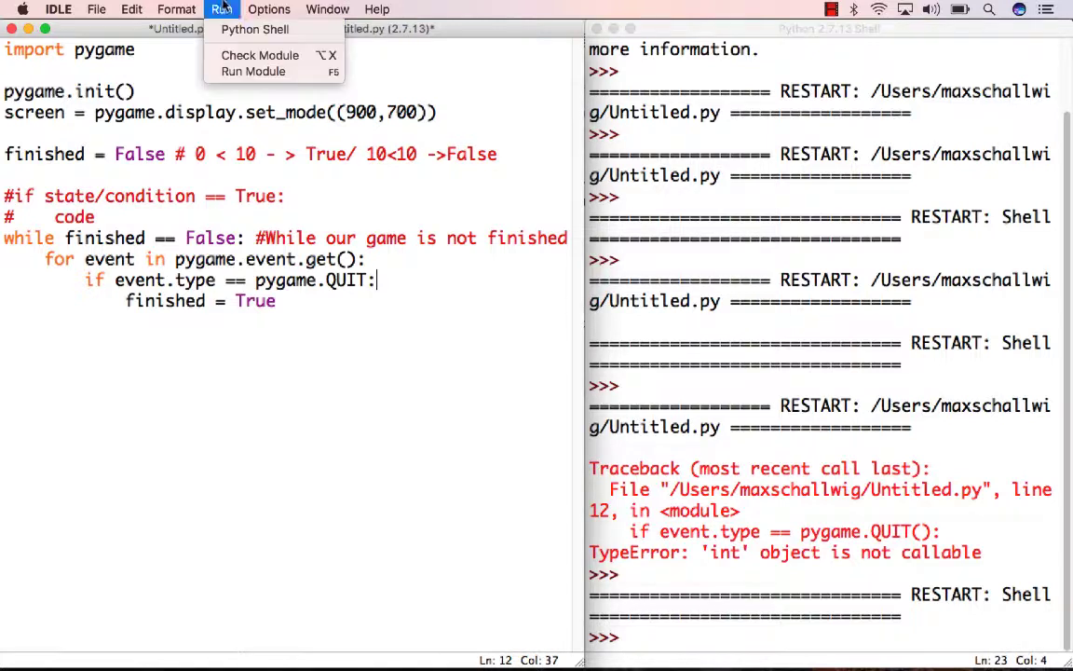
{"action": "left_click", "coordinate": [254, 71]}
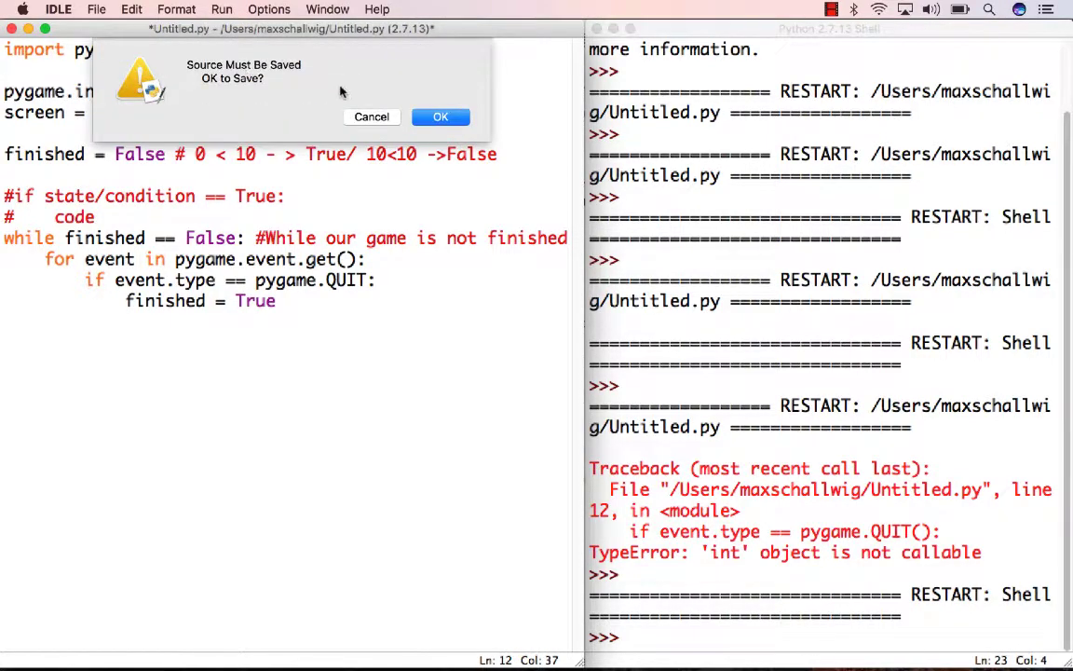
{"action": "left_click", "coordinate": [440, 116]}
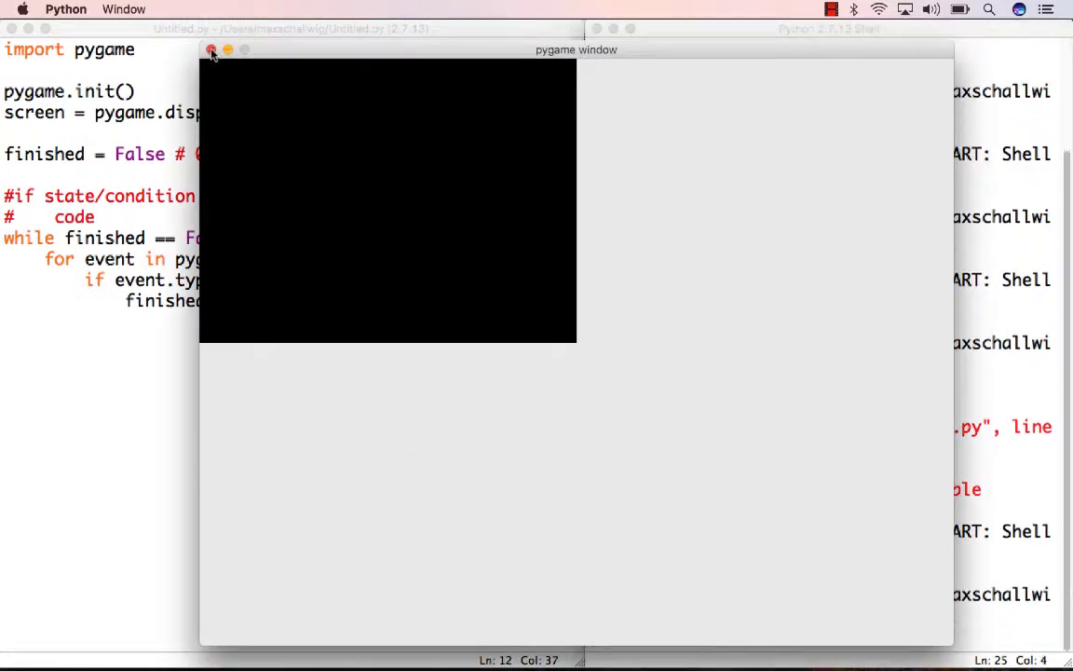
{"action": "mouse_move", "coordinate": [265, 65]}
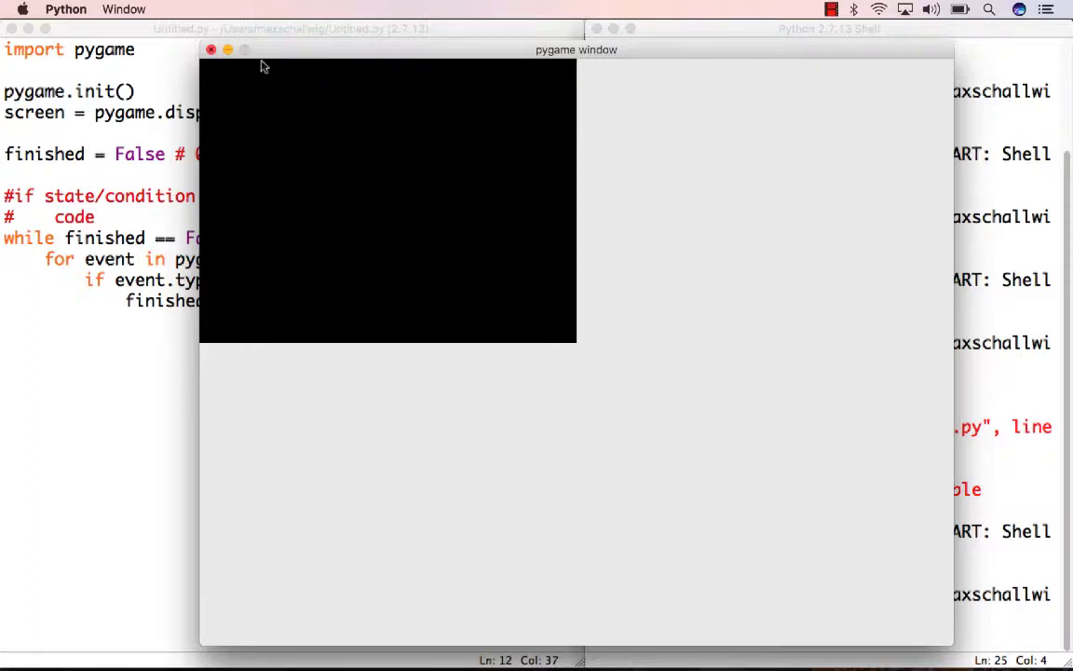
{"action": "mouse_move", "coordinate": [596, 477]}
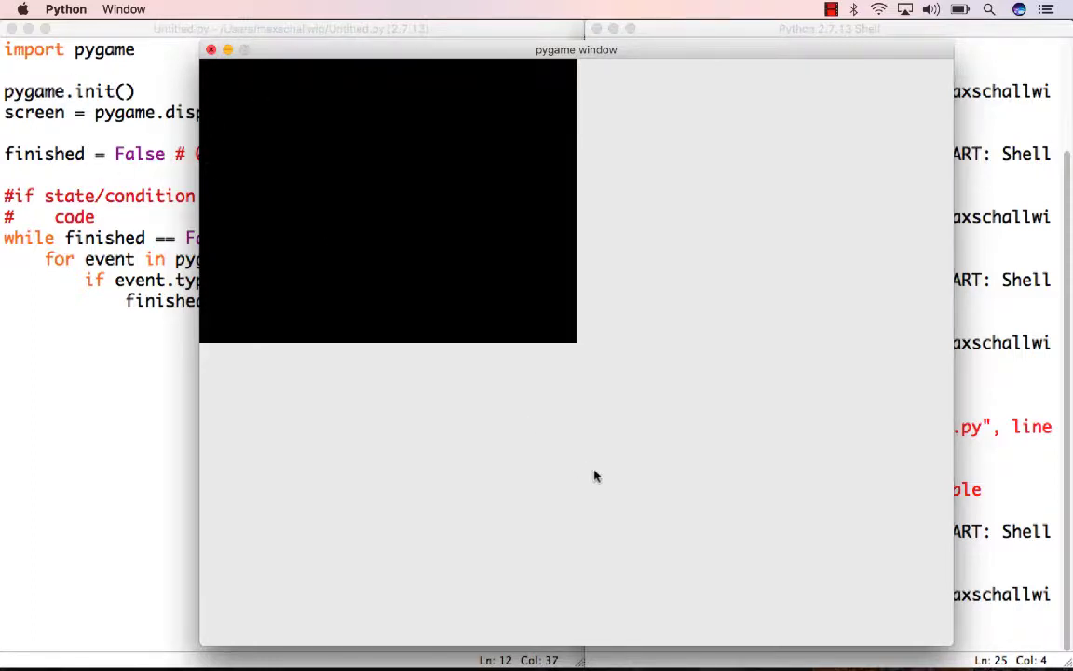
{"action": "mouse_move", "coordinate": [431, 436]}
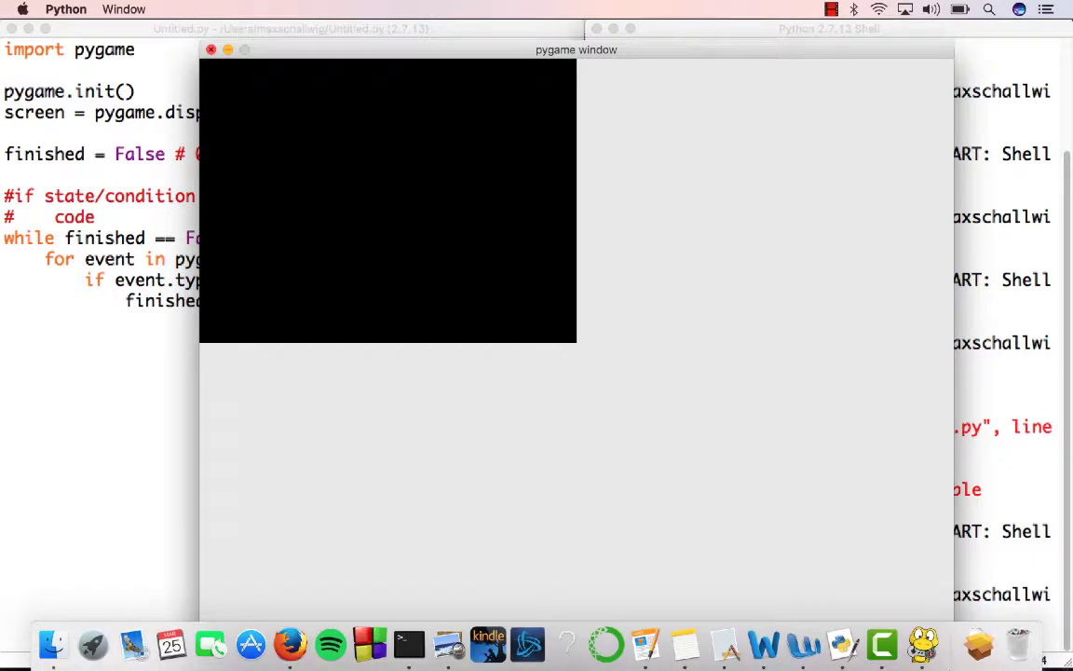
{"action": "mouse_move", "coordinate": [921, 643]}
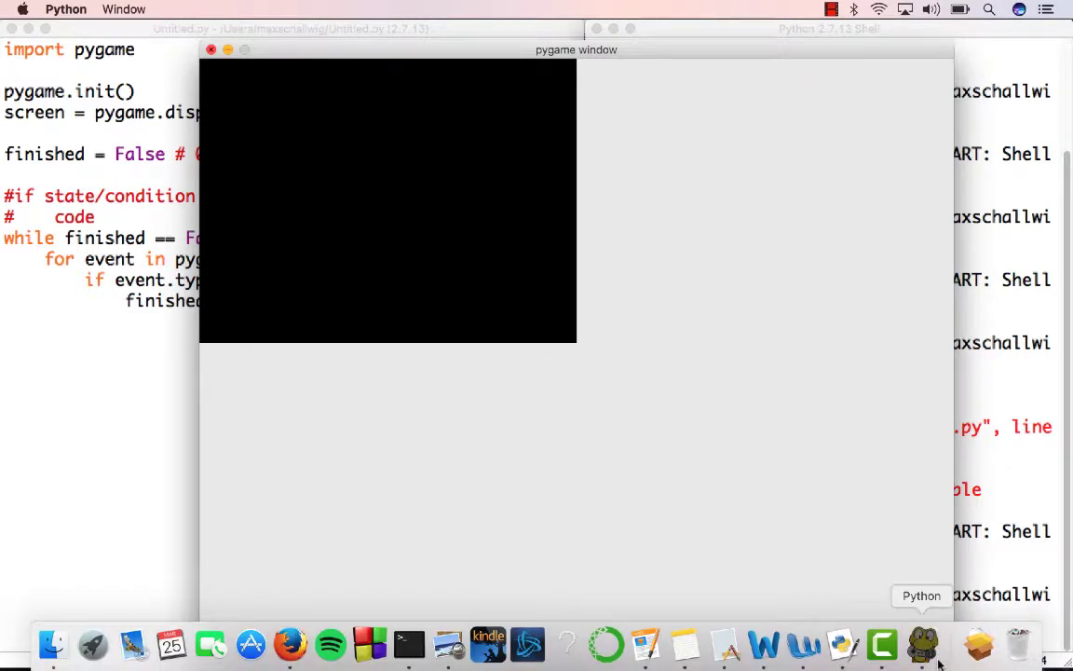
Force Quit the hung Python app from its Dock icon
{"action": "right_click", "coordinate": [920, 643]}
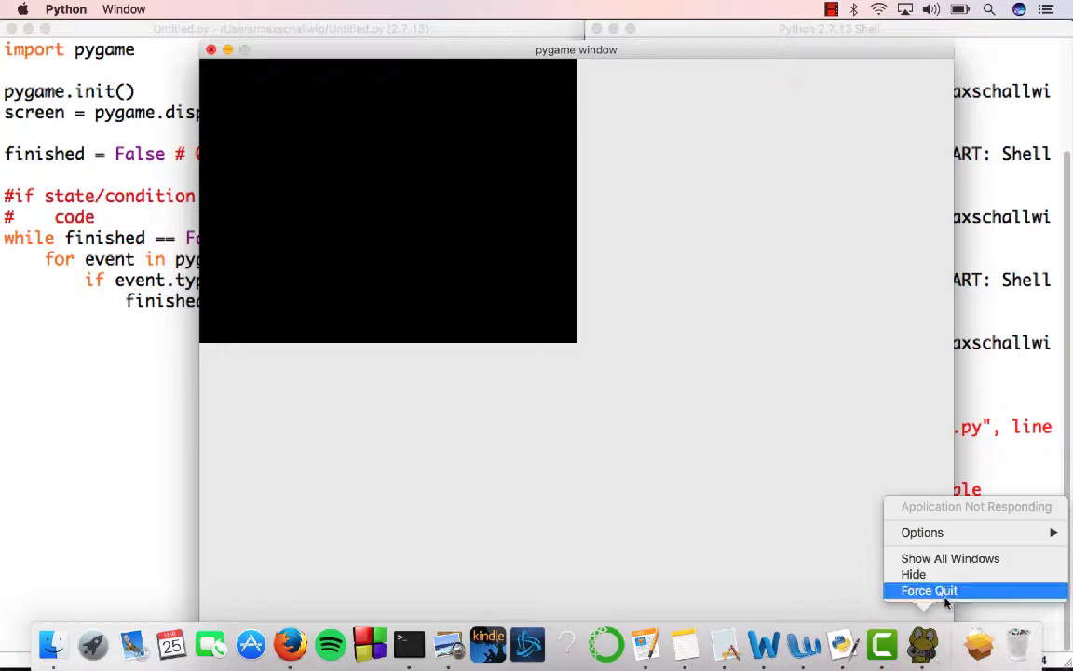
{"action": "left_click", "coordinate": [928, 588]}
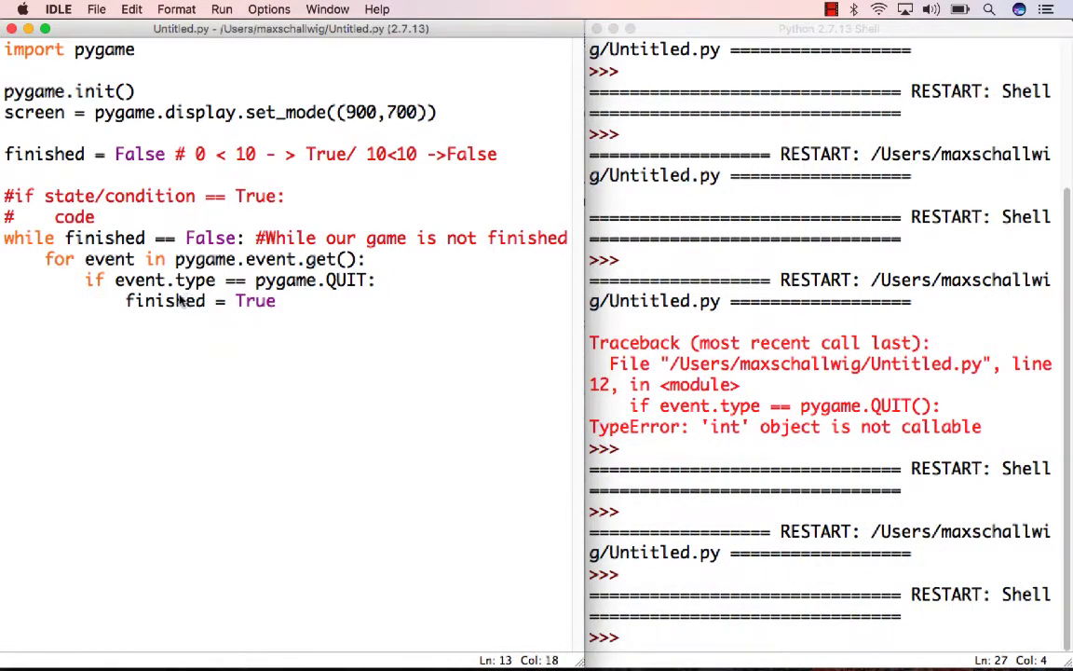
{"action": "mouse_move", "coordinate": [257, 317]}
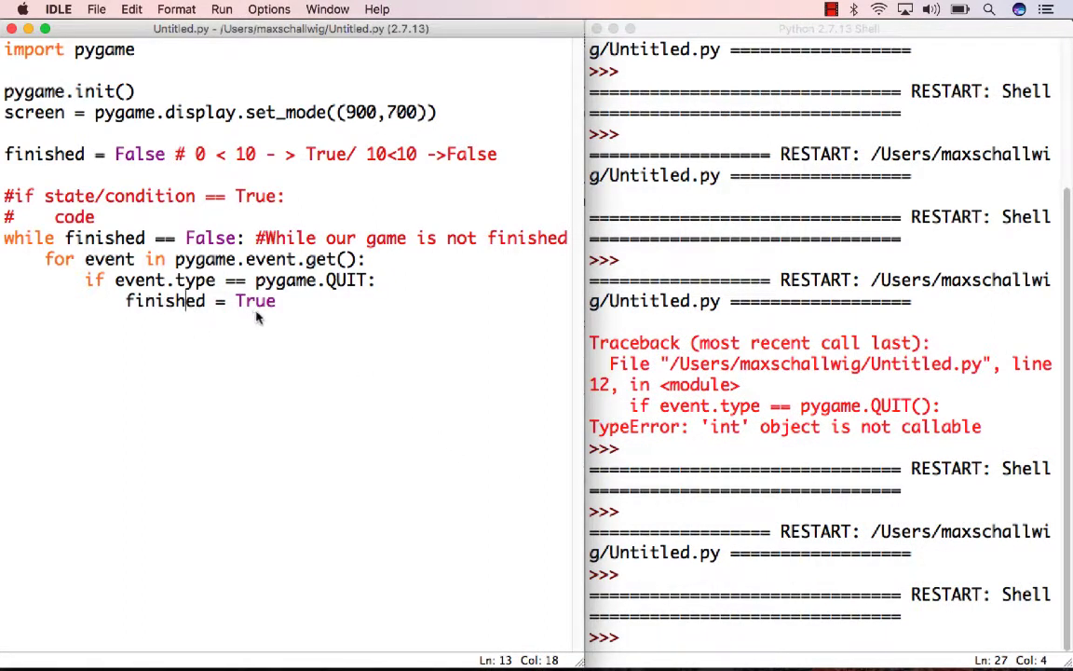
{"action": "mouse_move", "coordinate": [264, 318]}
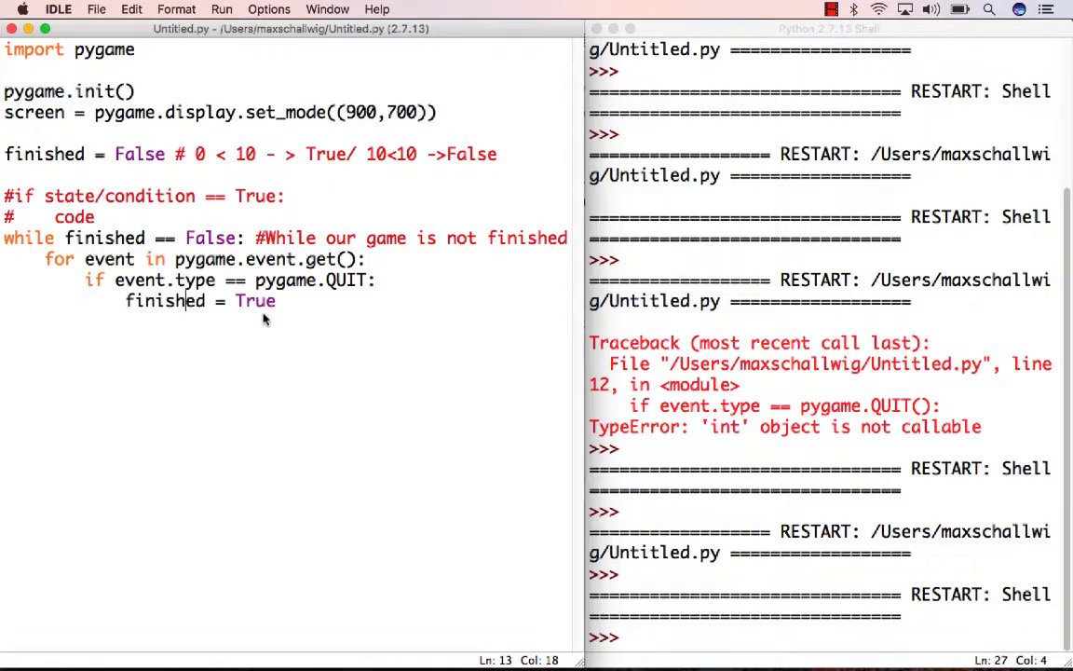